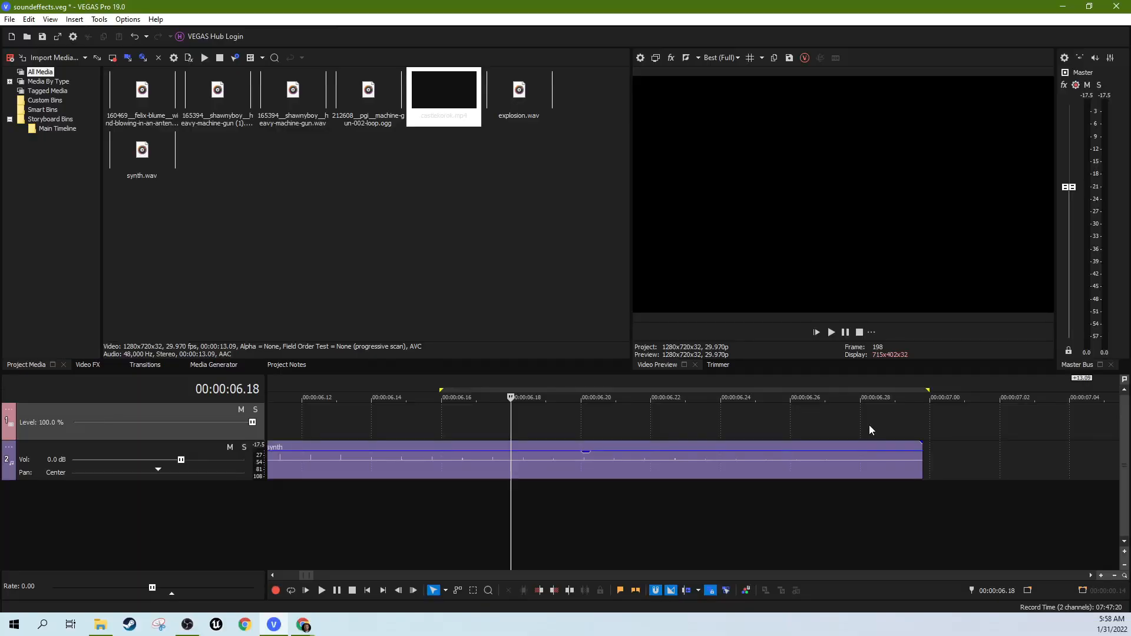
- Place the playhead at about 00:00:06.24 near the synth clip's end
left_click(686, 397)
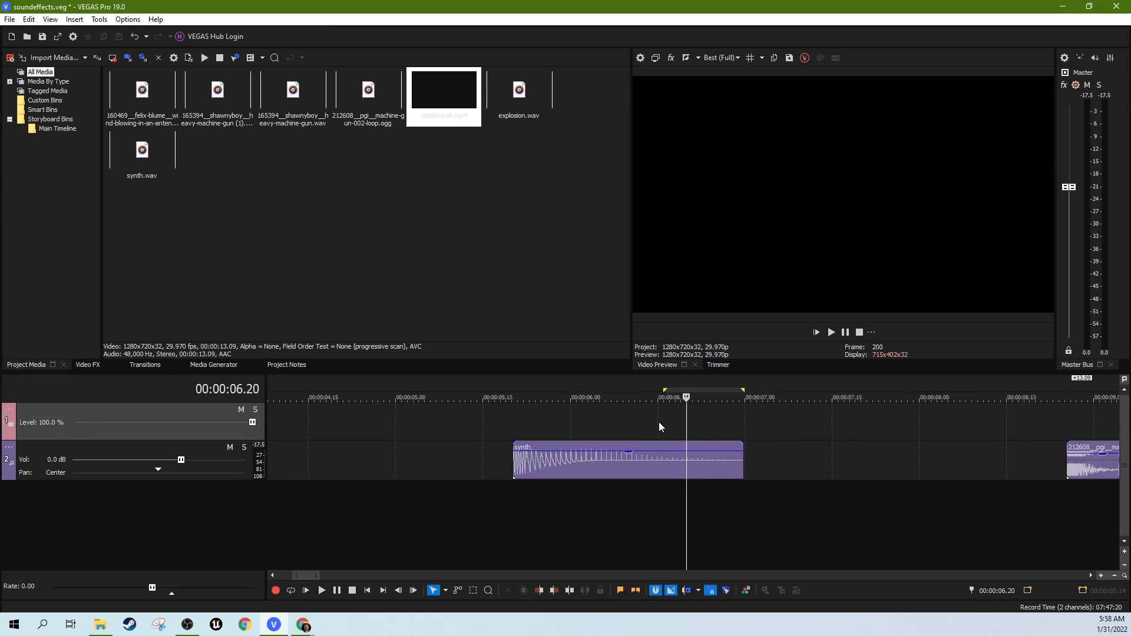
mouse_move(664, 422)
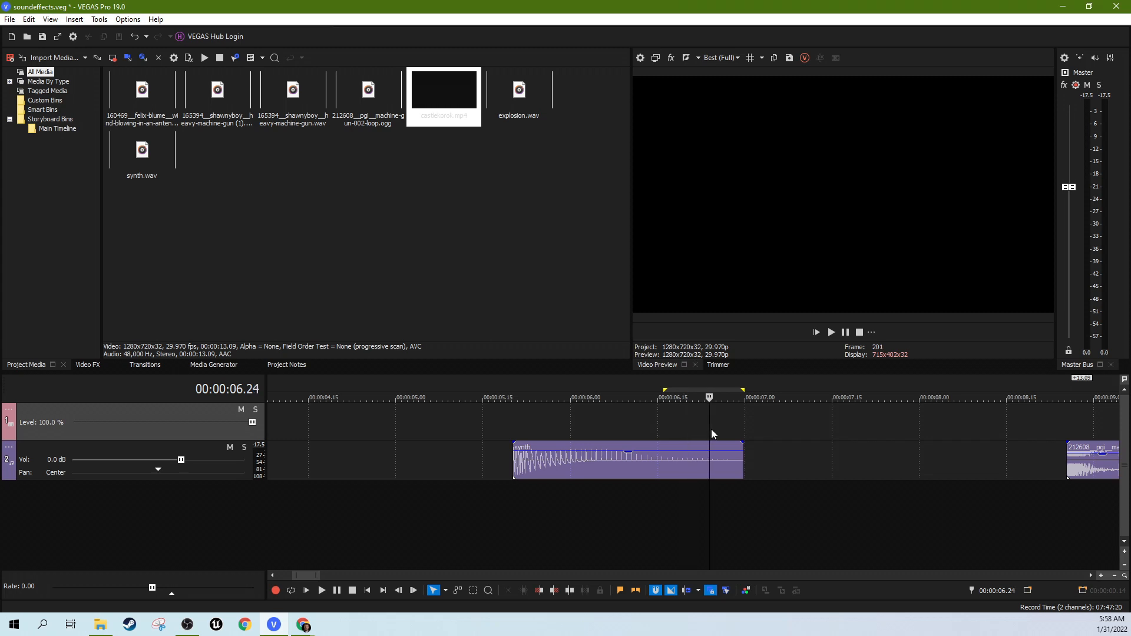
mouse_move(726, 402)
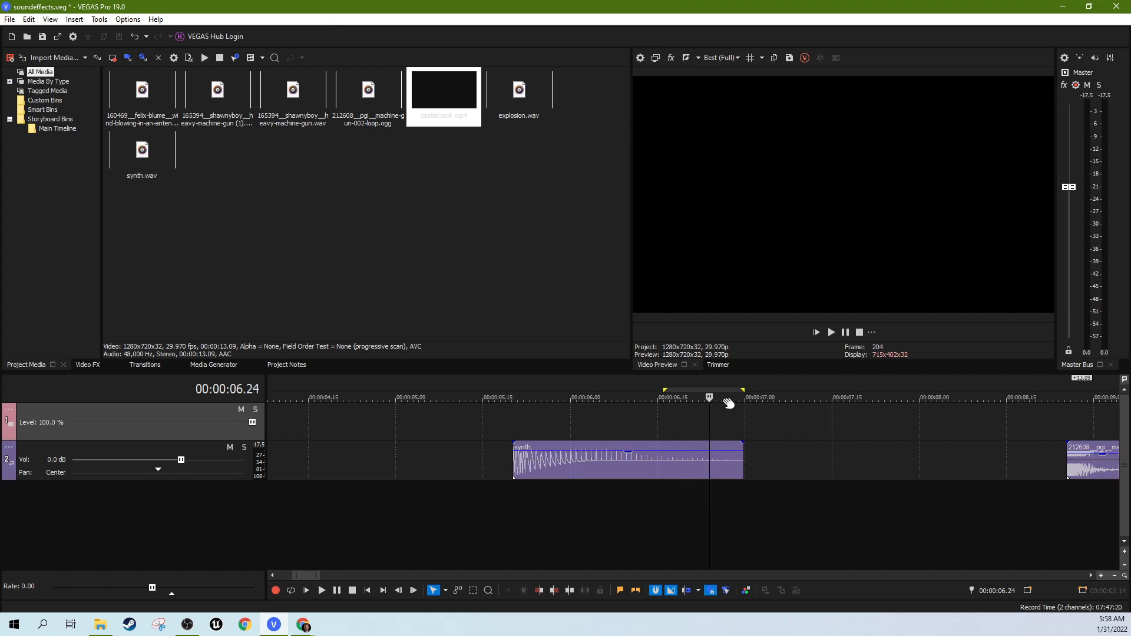
mouse_move(581, 398)
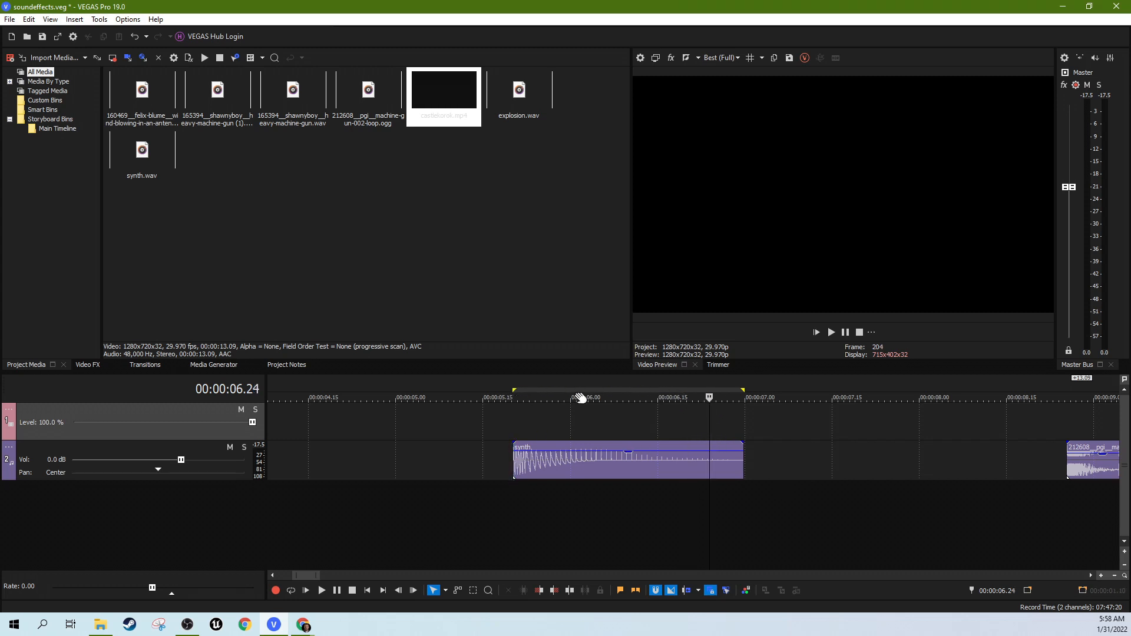
mouse_move(532, 387)
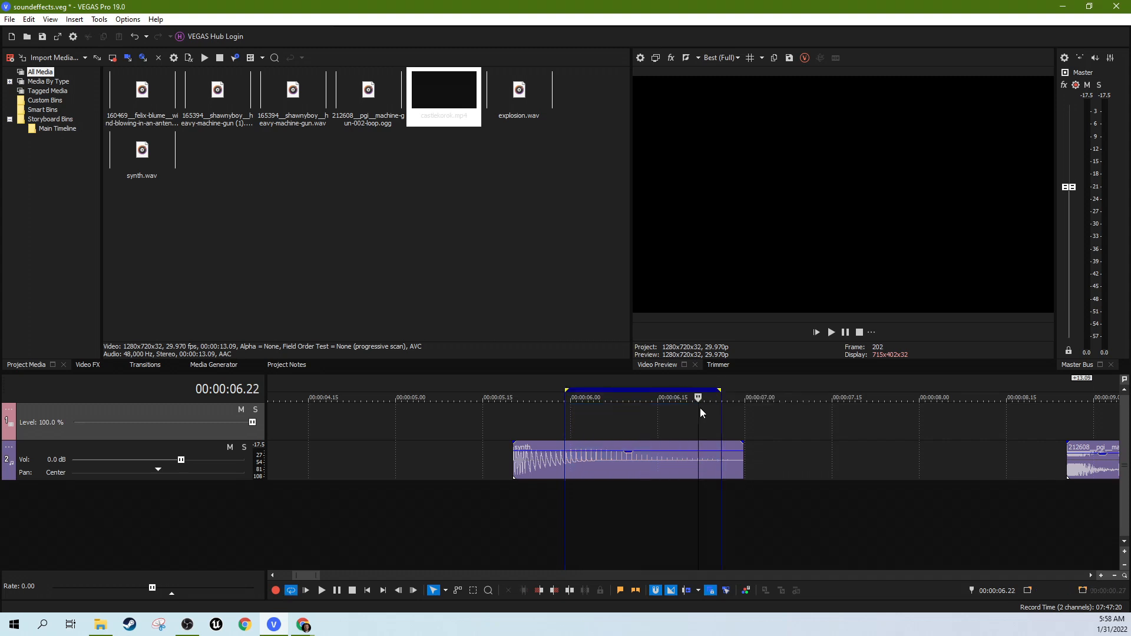
mouse_move(590, 400)
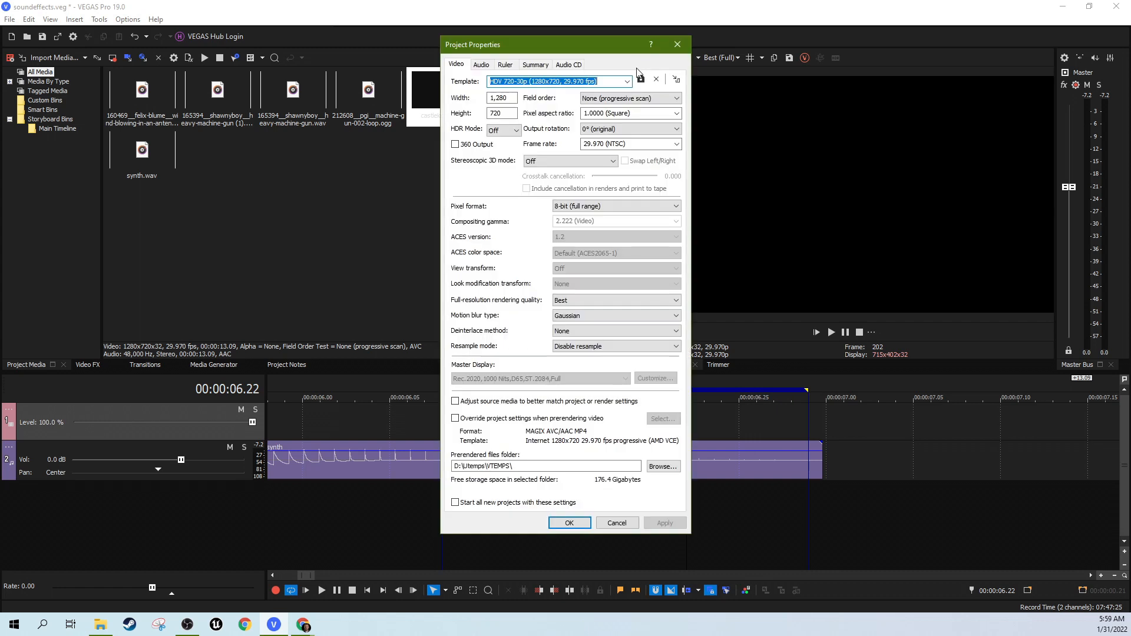
- Set the Ruler time format to Samples in the project Properties and confirm
left_click(506, 64)
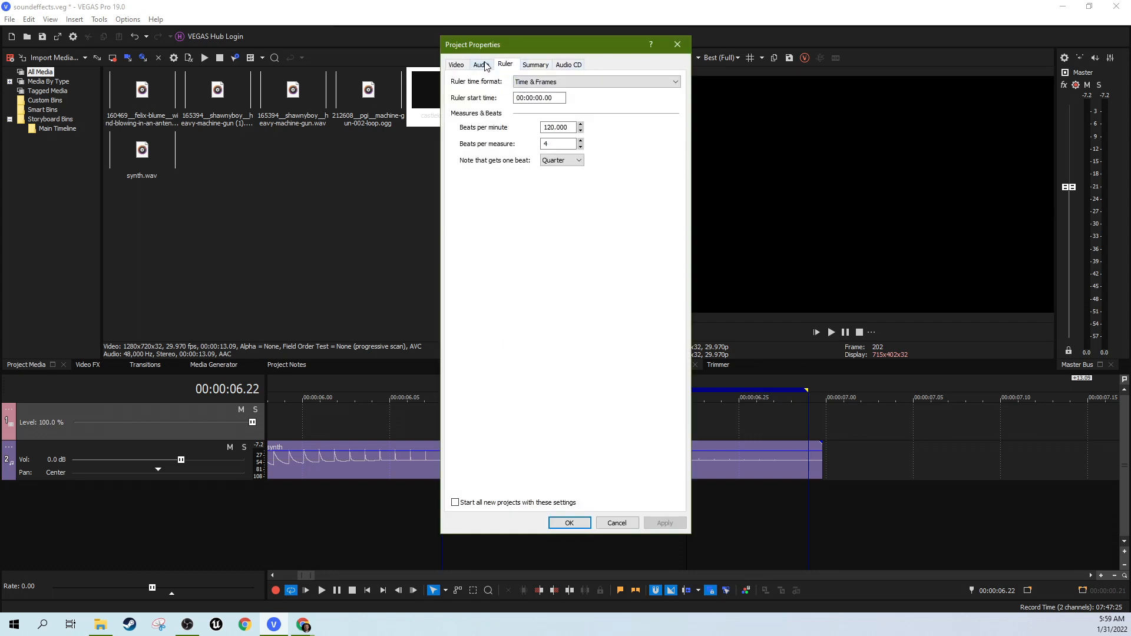
left_click(673, 81)
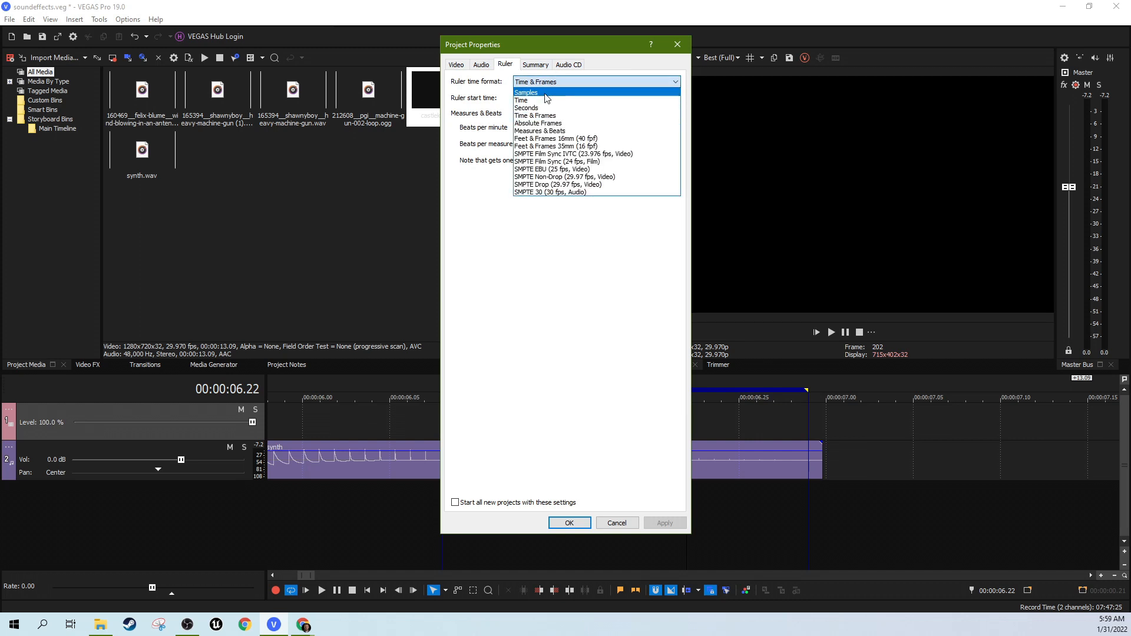
left_click(525, 92)
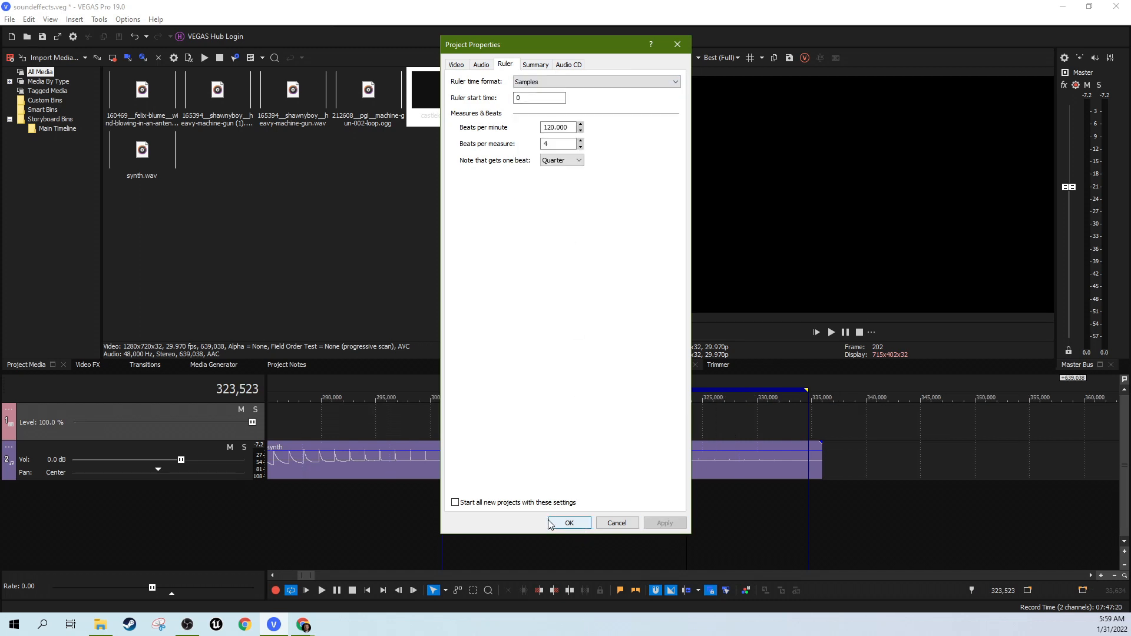
left_click(568, 522)
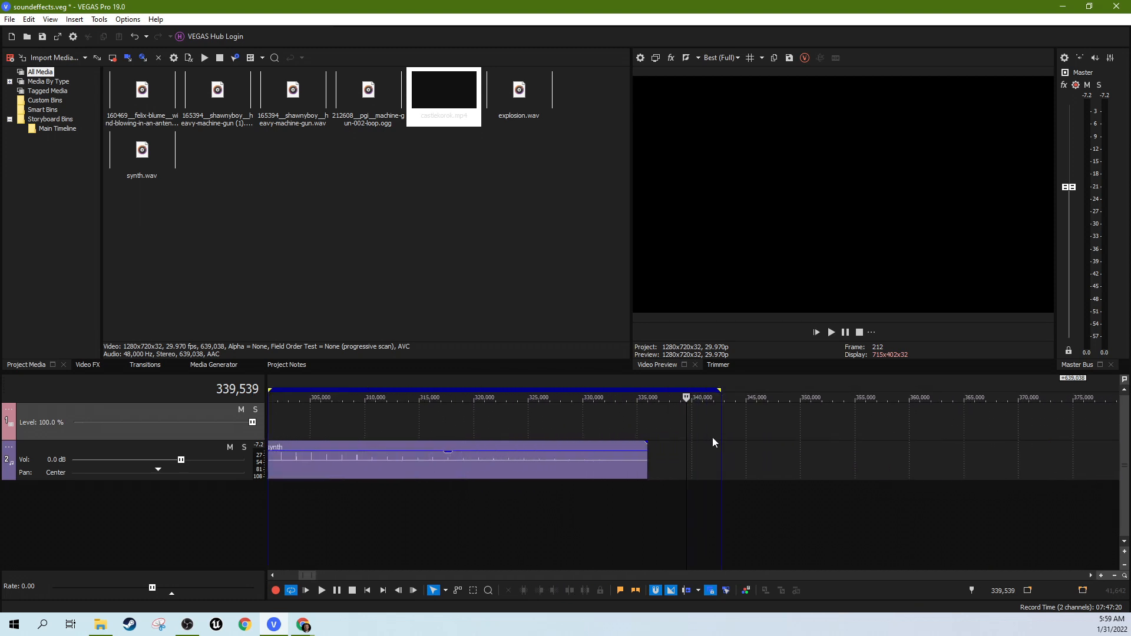
mouse_move(724, 393)
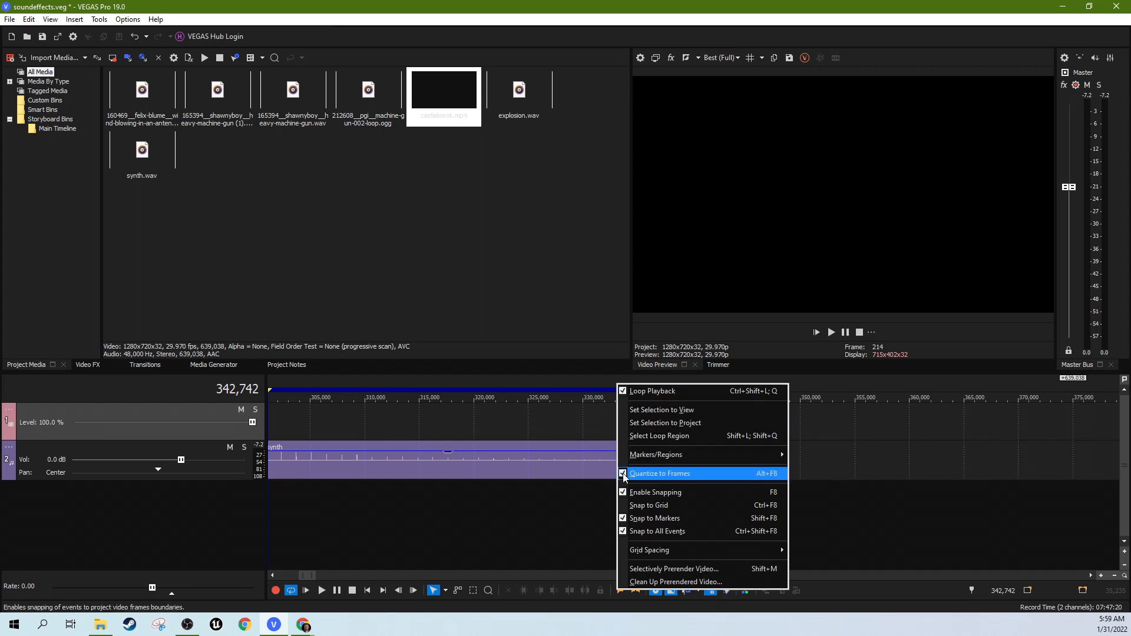
- Toggle Quantize to Frames from the loop bar menu so the loop end sits sample-precisely
left_click(658, 473)
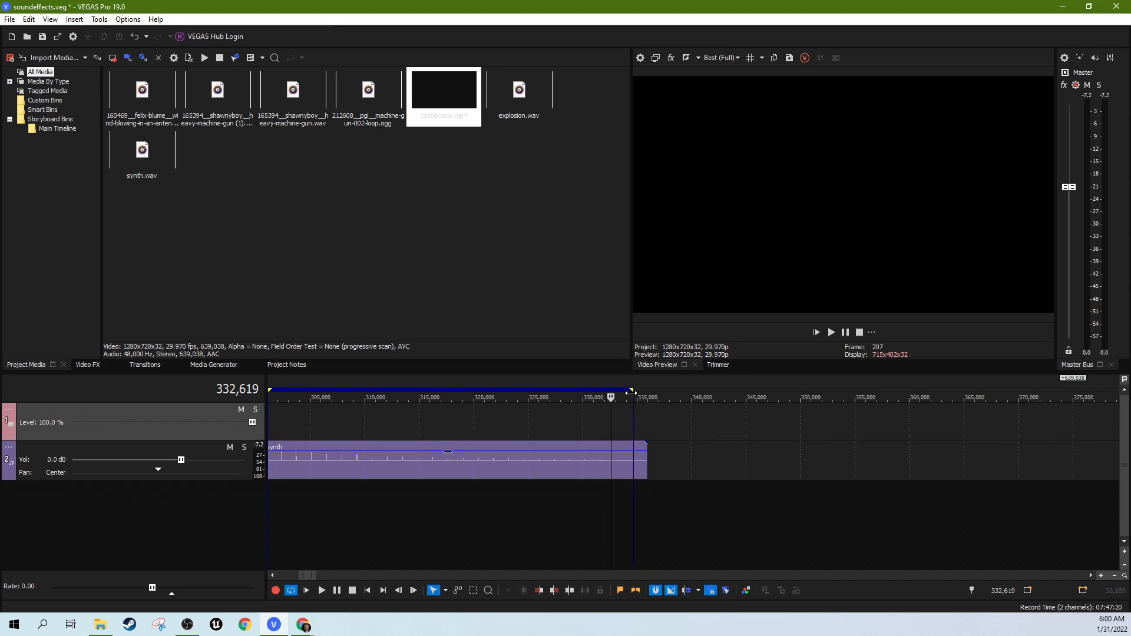
right_click(628, 393)
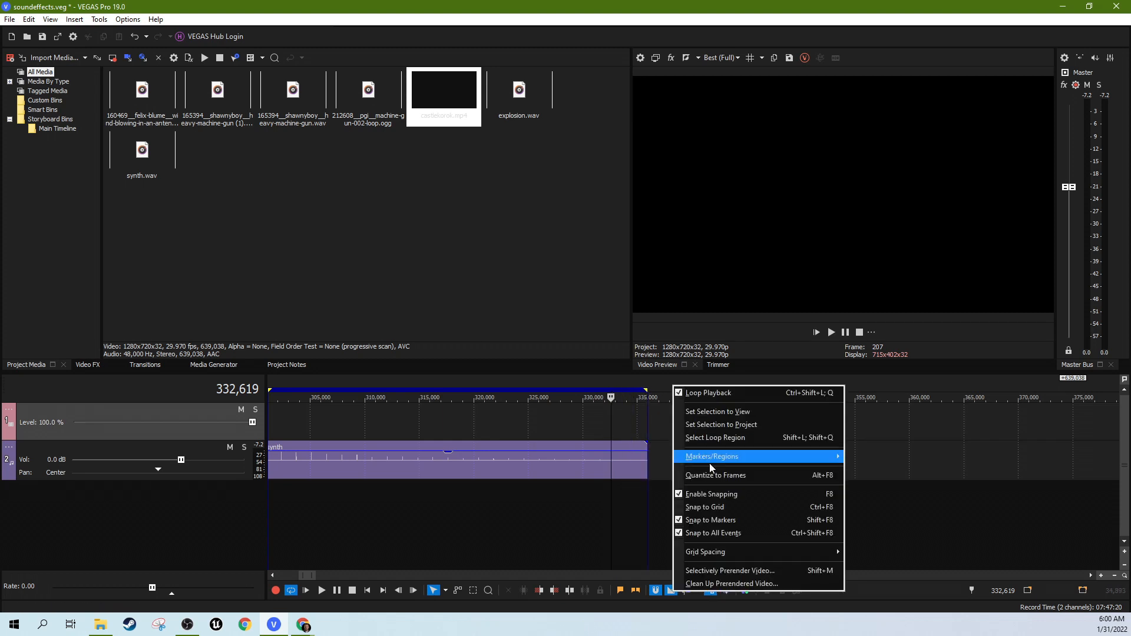
left_click(686, 420)
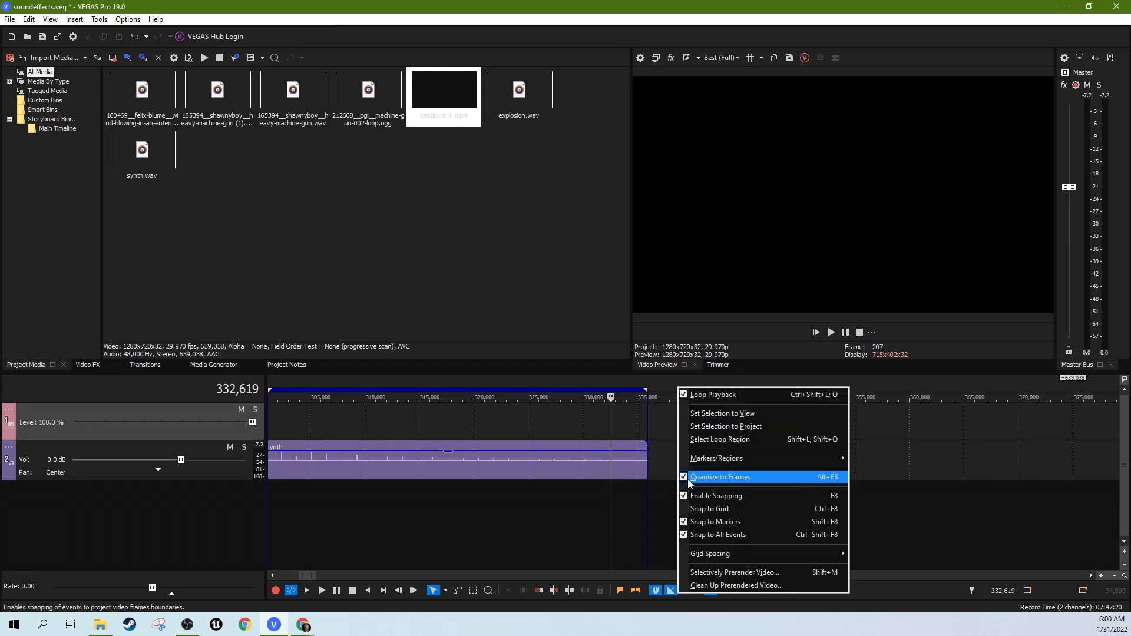
mouse_move(719, 482)
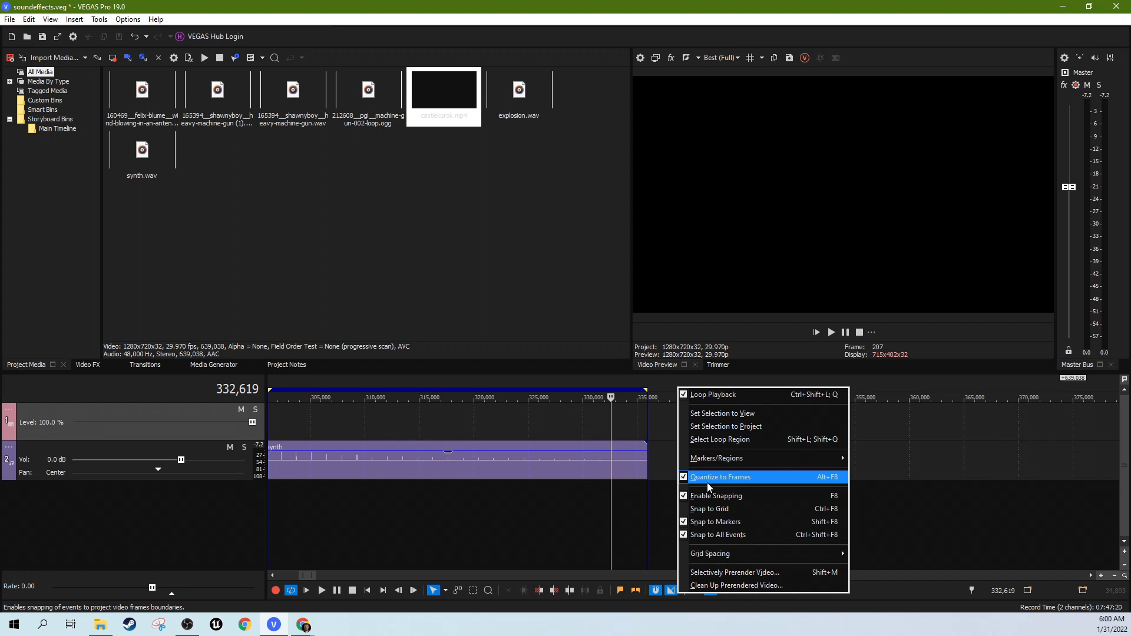
mouse_move(669, 444)
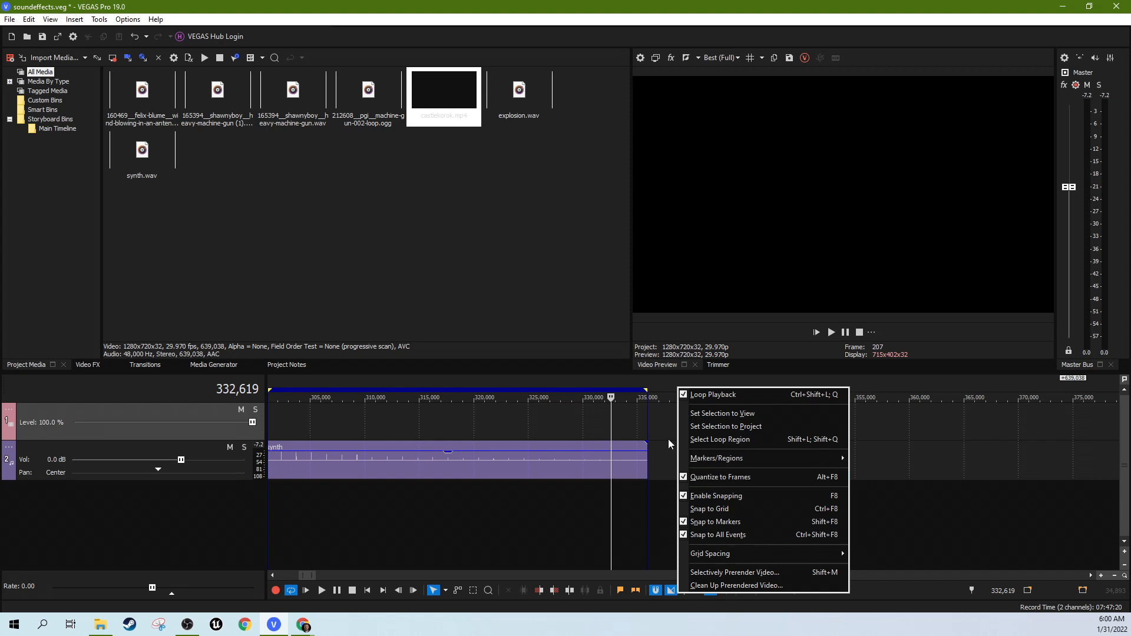